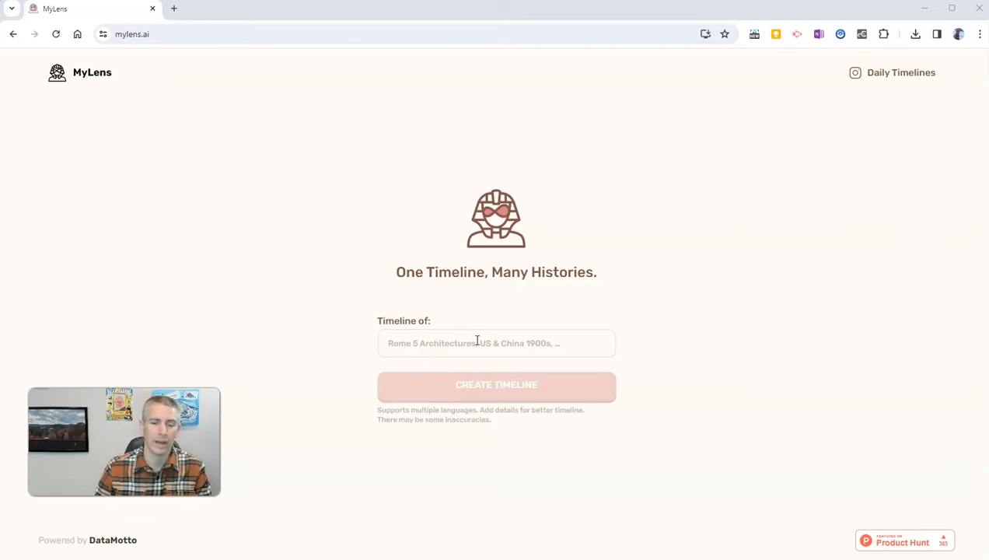
Enter 'Continental Congress' as the timeline subject in the 'Timeline of' field.
click(496, 343)
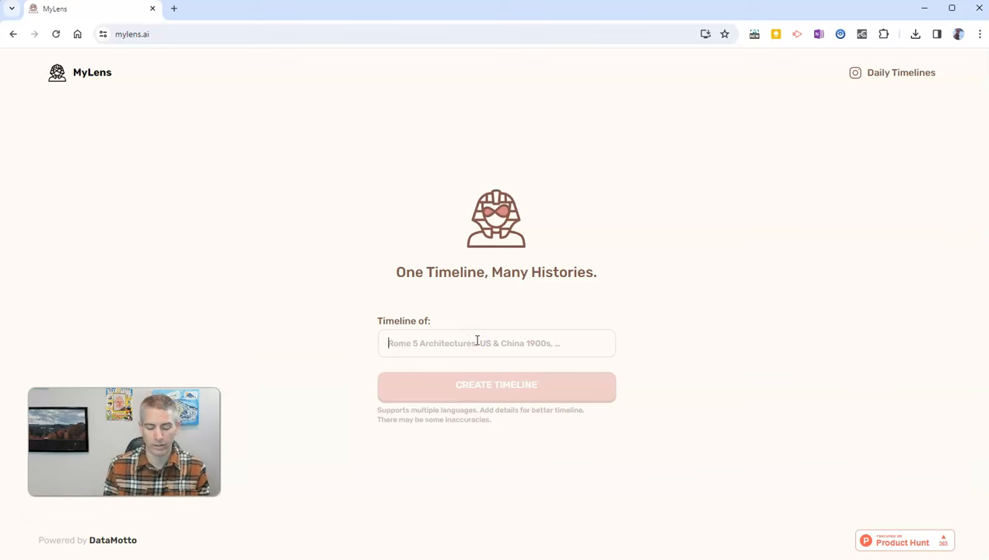
text(Contin)
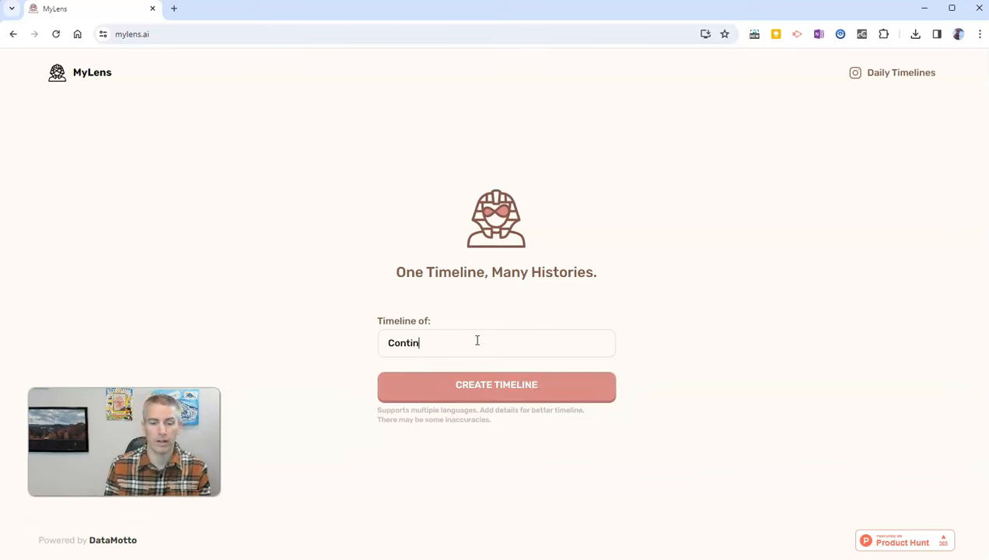
text(ental C)
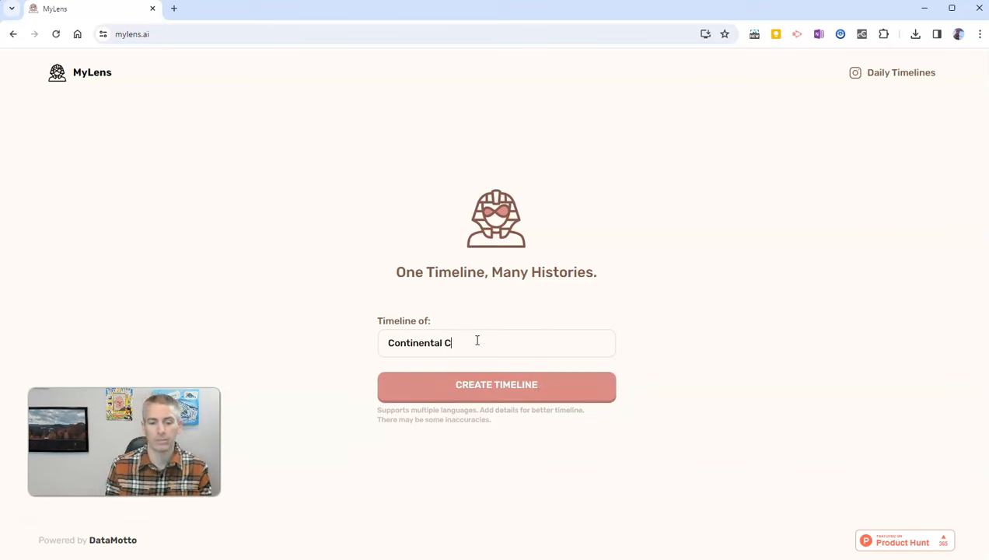
text(ongress)
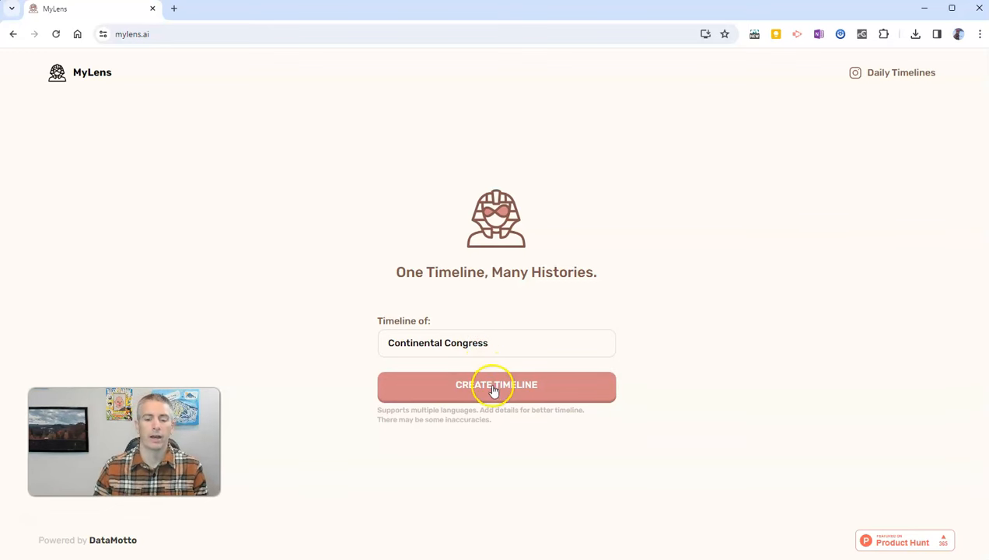
Generate the timeline and browse its events from 1776 through the 1788 Constitution ratification.
click(495, 384)
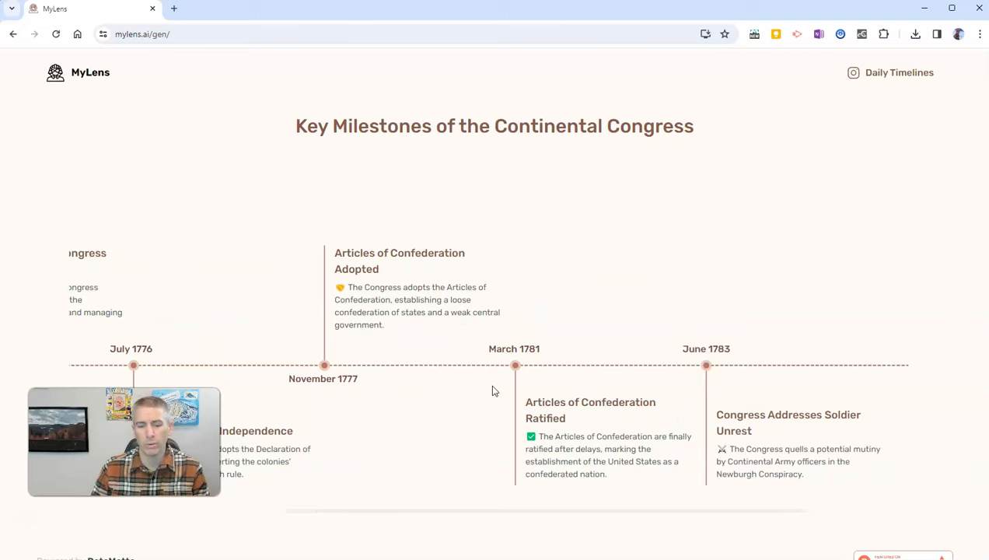
scroll(right, 3)
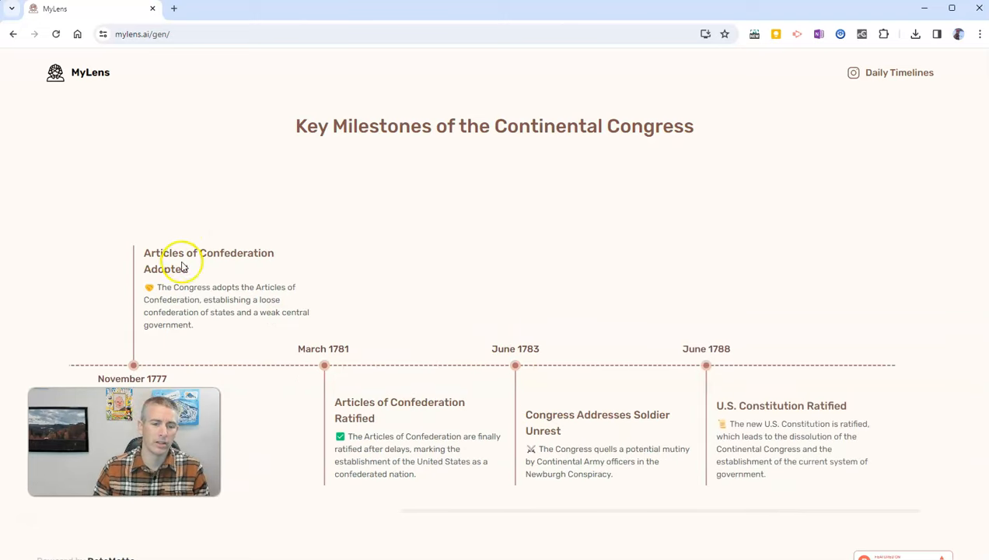
mouse_move(204, 303)
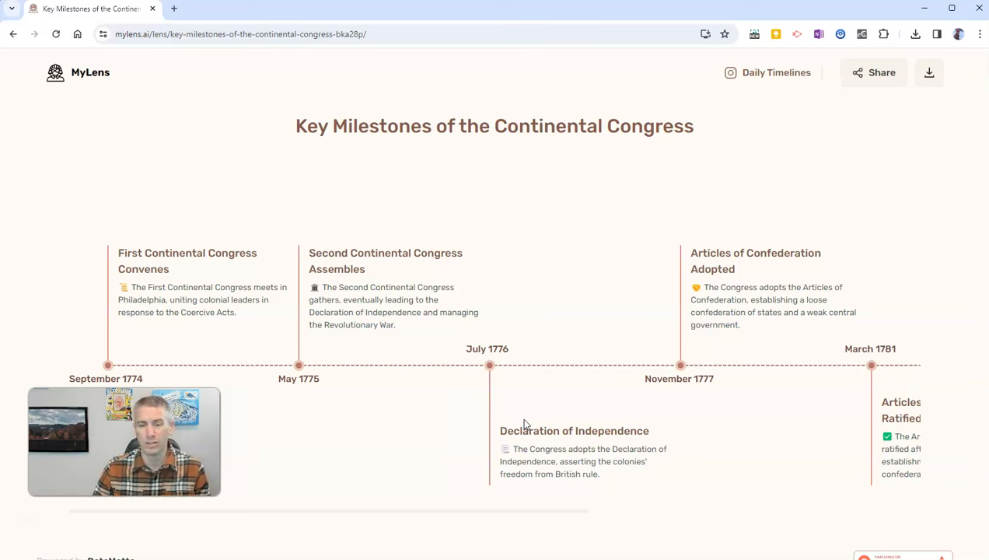
mouse_move(803, 348)
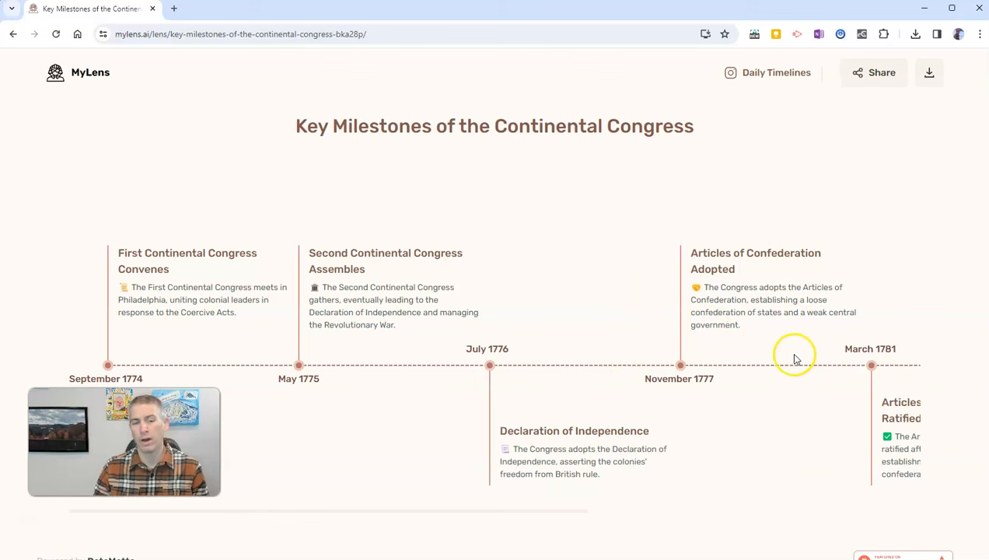
mouse_move(595, 508)
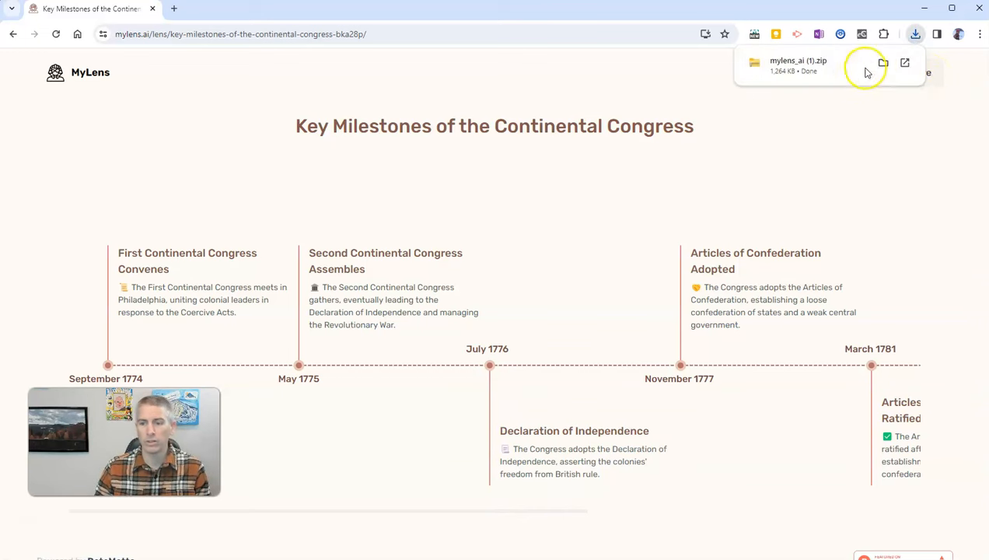
mouse_move(850, 69)
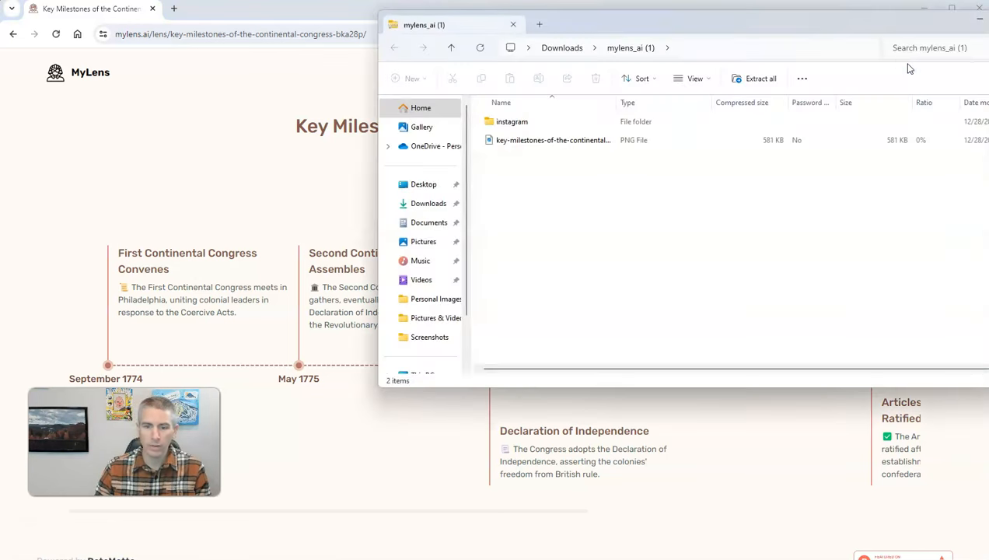
Open the downloaded zip showing the instagram folder and the full 1774–1788 timeline PNG.
click(552, 140)
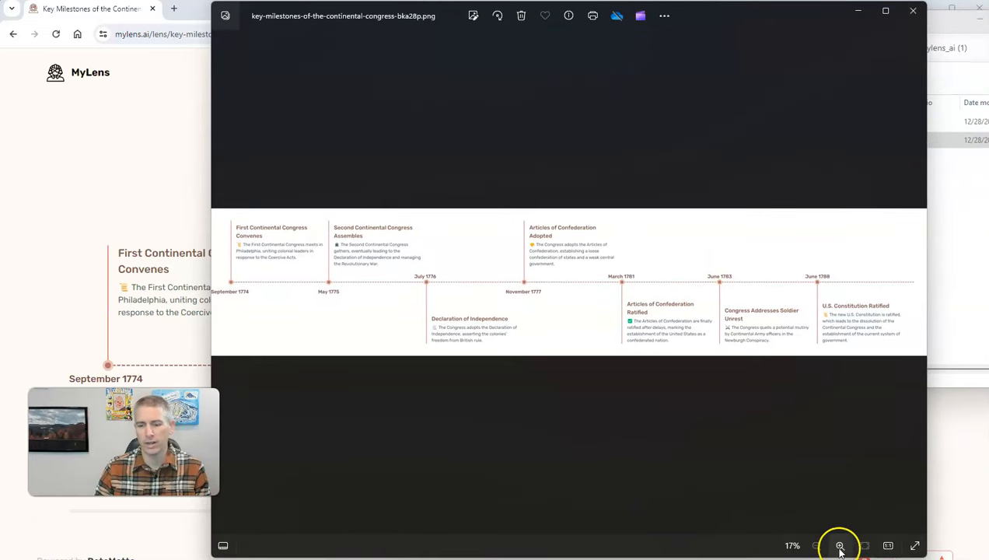
Zoom in on the full timeline image in Photos before closing it.
click(839, 545)
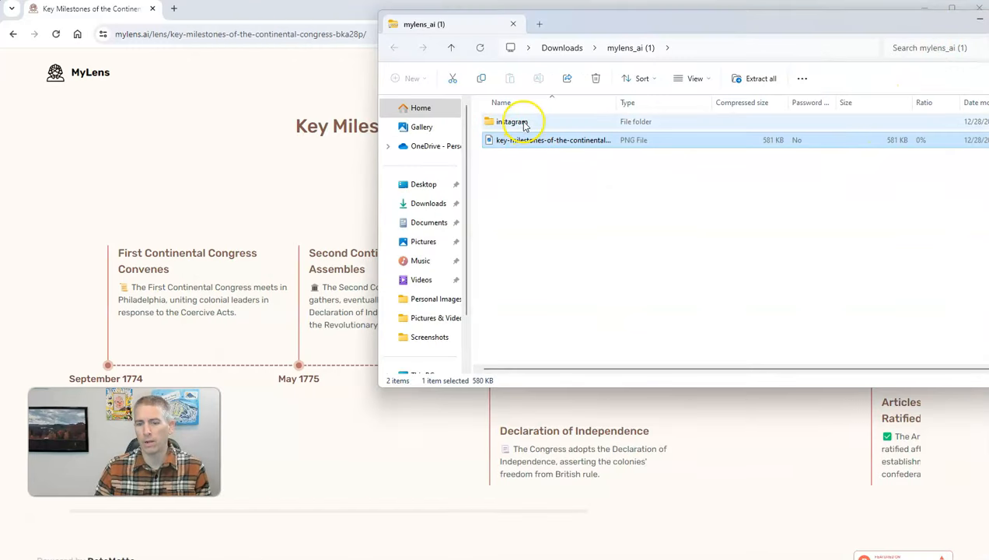
Open the zip's instagram folder listing slide_1 through slide_5.
click(512, 121)
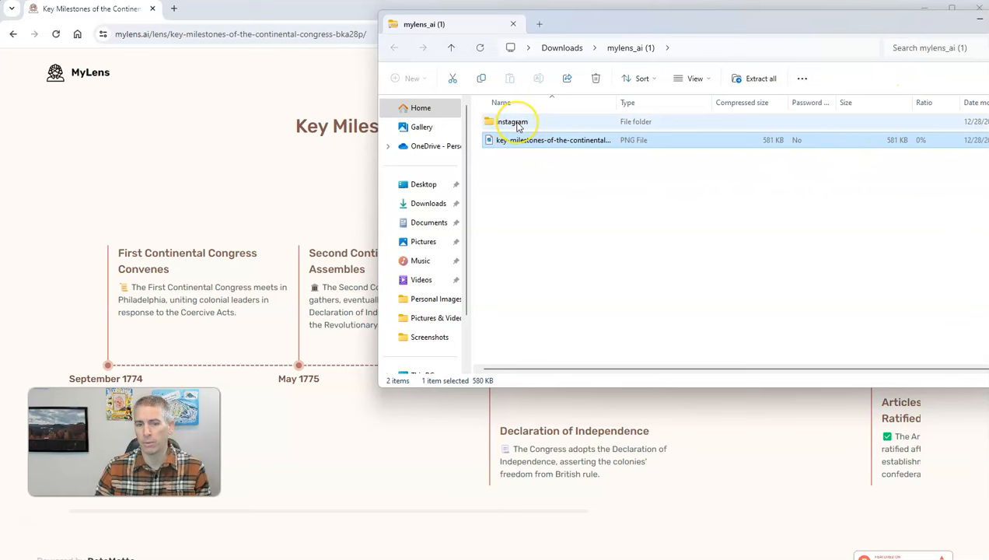
double_click(512, 121)
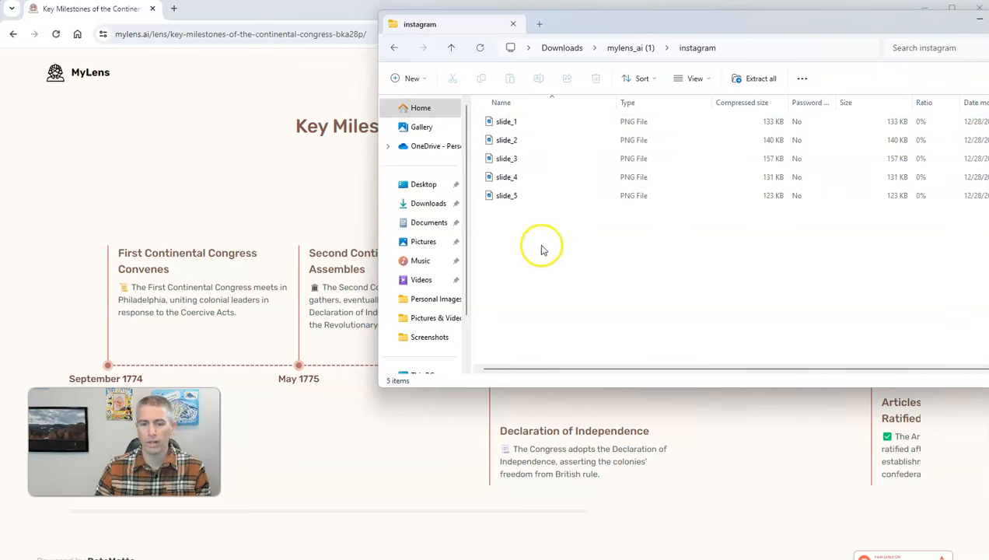
click(506, 121)
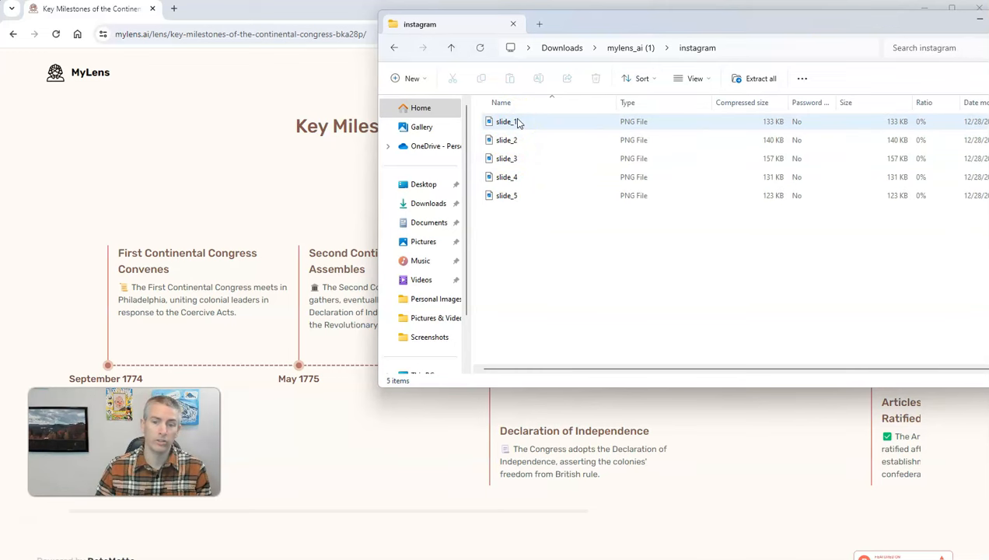
View slide_1, the First Continental Congress milestone, in Photos and close it.
double_click(506, 121)
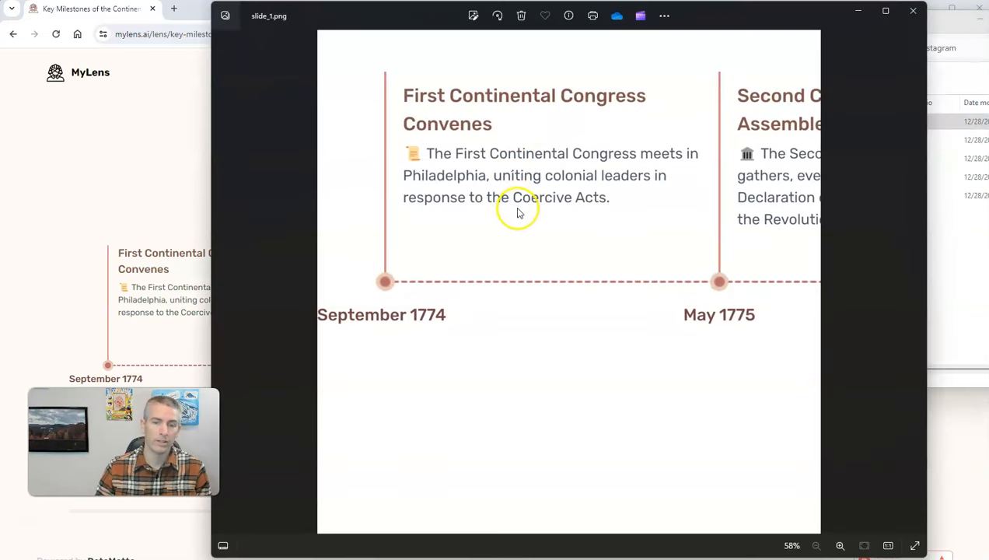
mouse_move(855, 66)
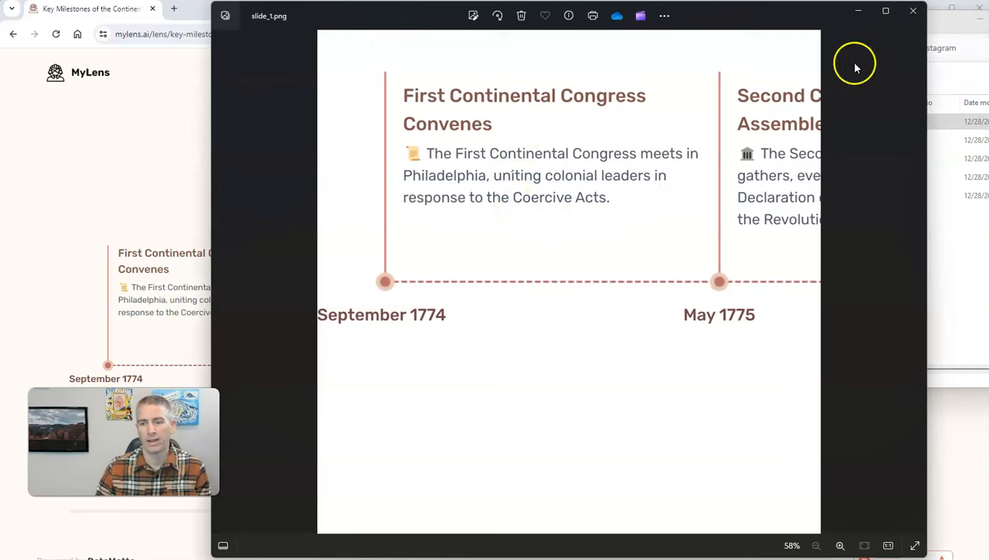
click(913, 10)
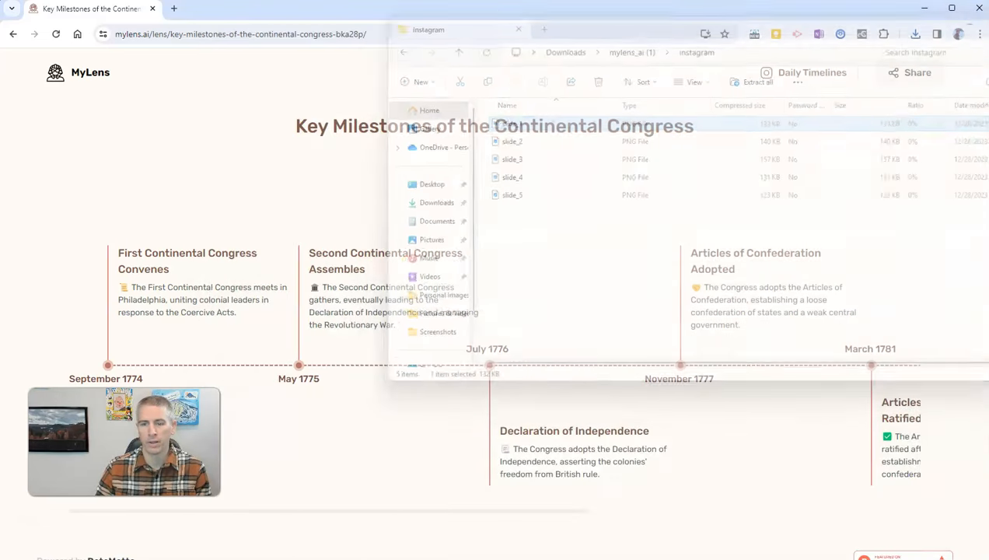